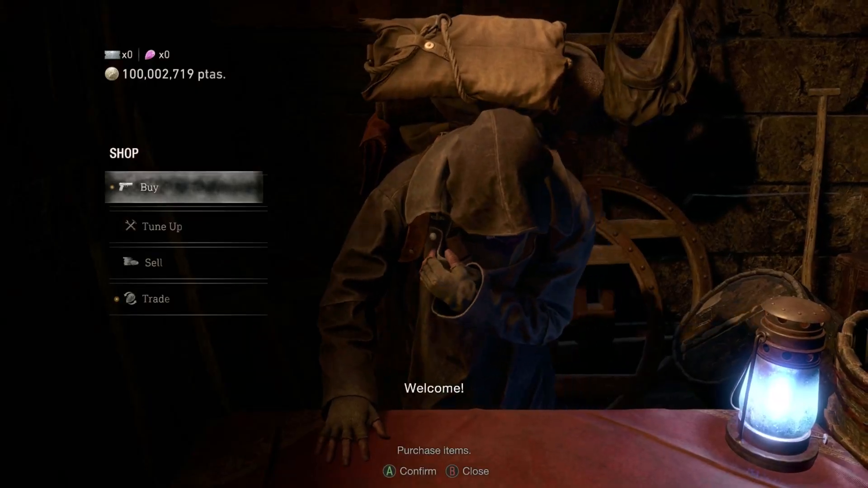
# Close the Resident Evil 4 merchant shop menu
pyautogui.press('b')
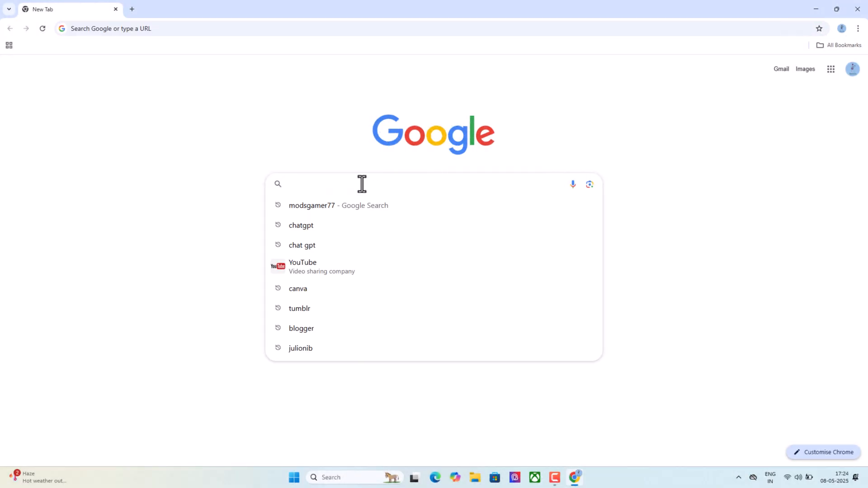
# Search Google for 'fluffy mod manager'
pyautogui.click(359, 184)
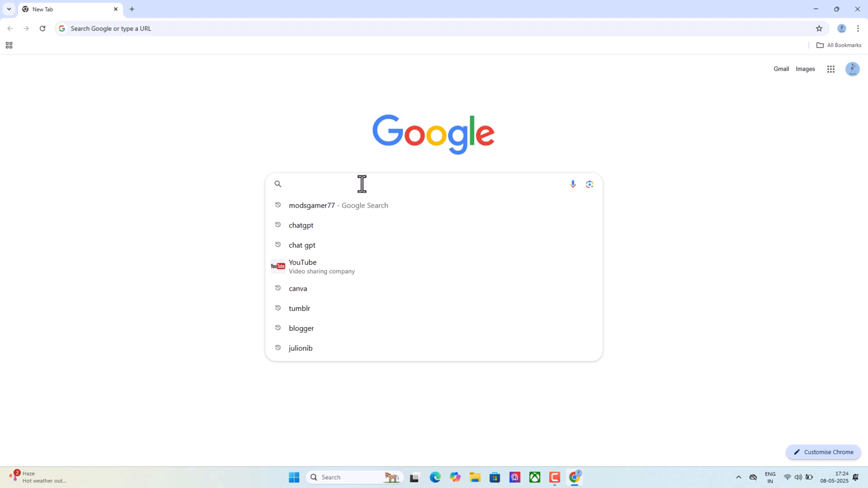
pyautogui.write('fluffy mod manager')
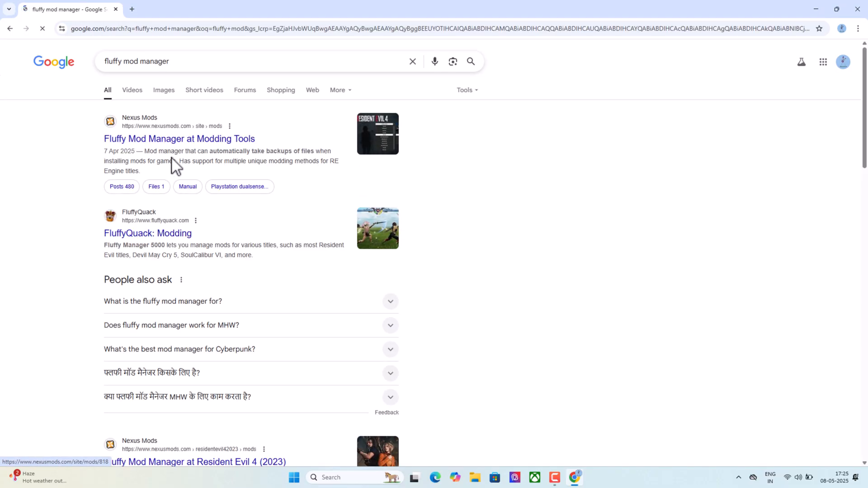
# Open the 'Fluffy Mod Manager at Modding Tools' Nexus Mods result
pyautogui.click(179, 138)
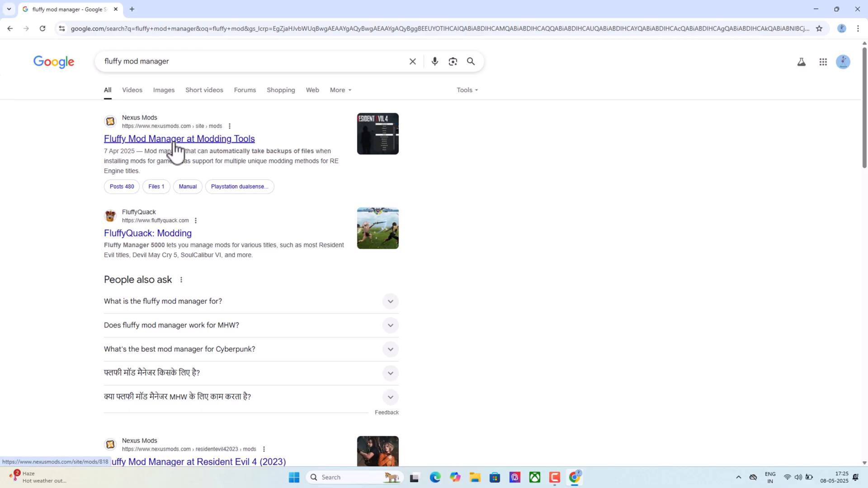
pyautogui.click(179, 139)
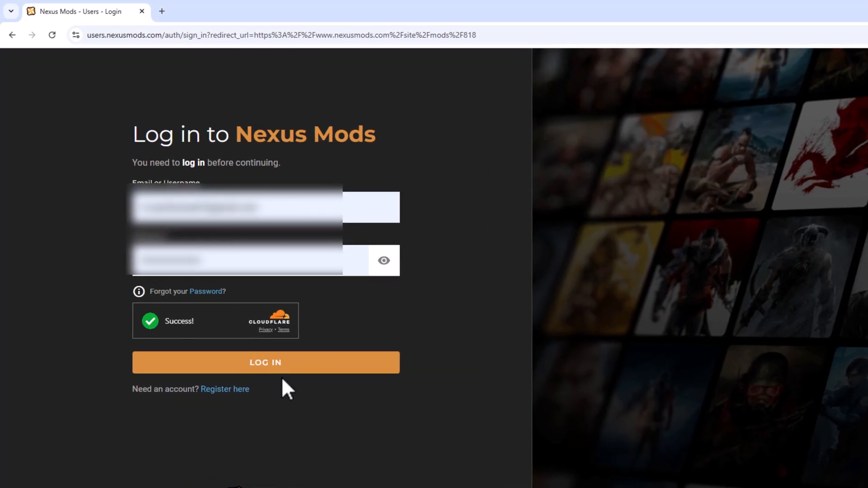
# Log in to Nexus Mods to reach the Fluffy Mod Manager page
pyautogui.click(265, 362)
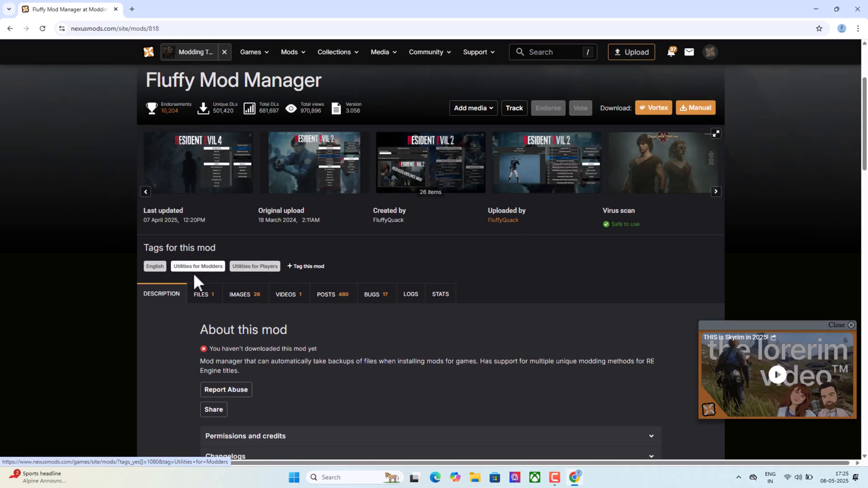
# Download the 3.0 MB Fluffy Mod Manager zip via Manual then Slow Download, and close Chrome
pyautogui.click(201, 294)
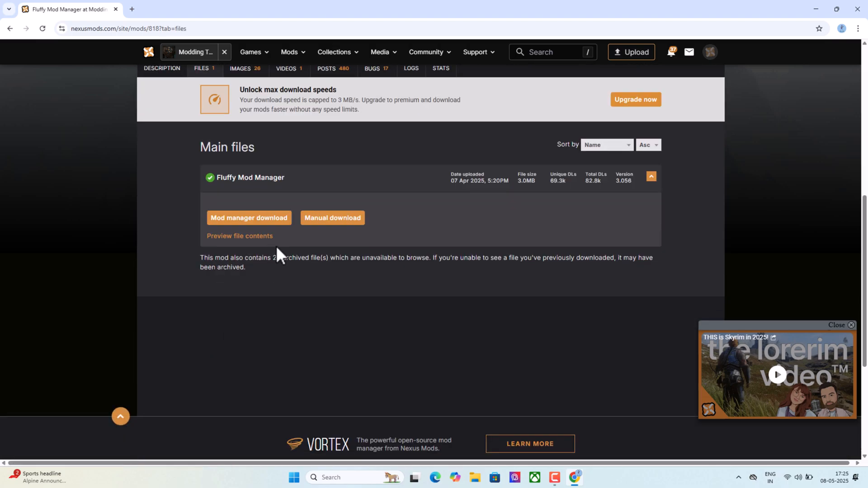
pyautogui.click(332, 217)
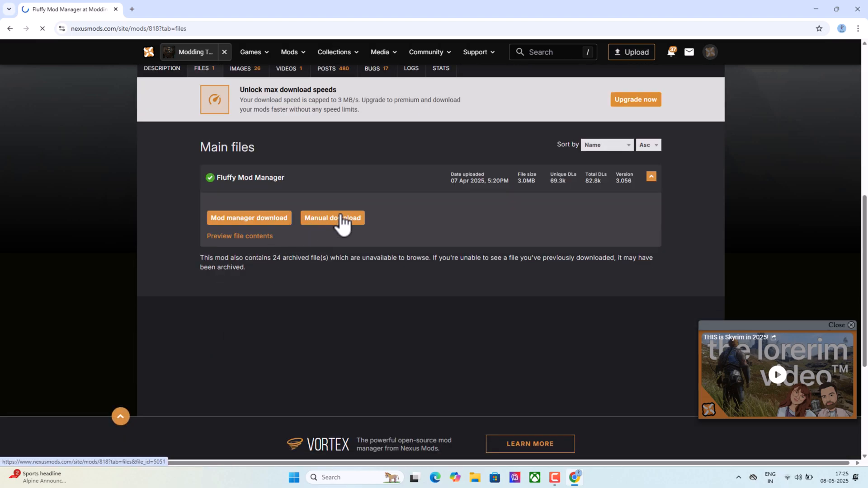
pyautogui.click(333, 217)
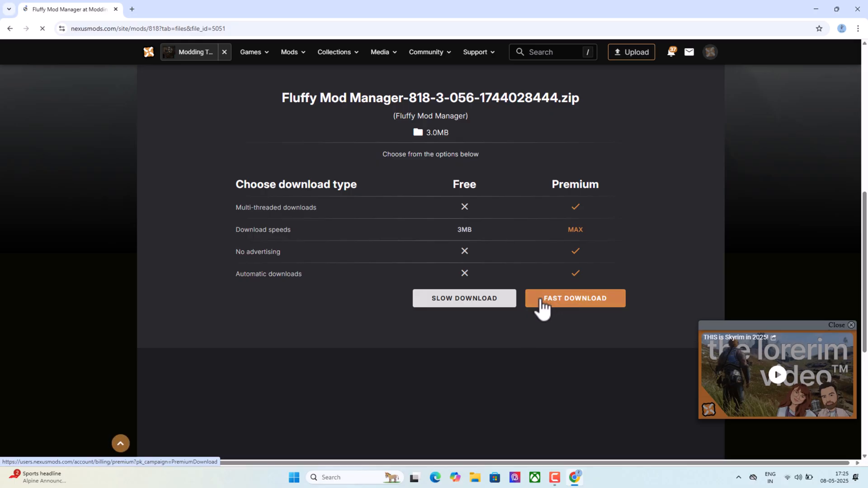
pyautogui.click(574, 298)
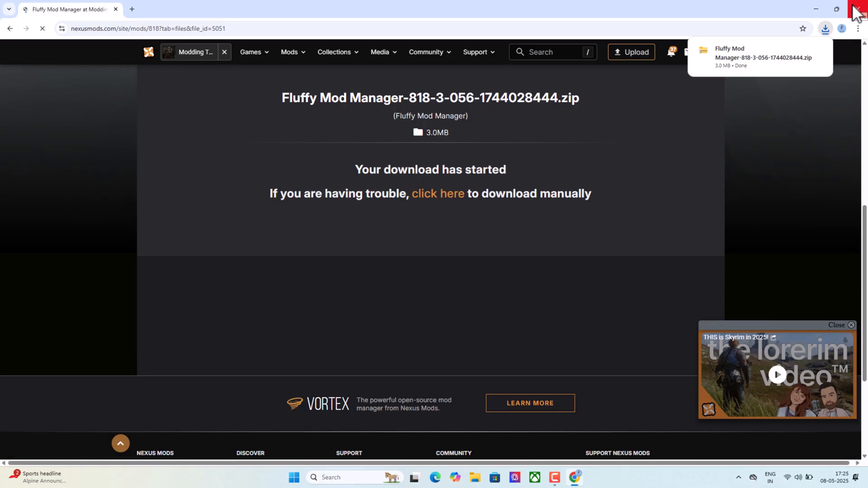
pyautogui.click(817, 9)
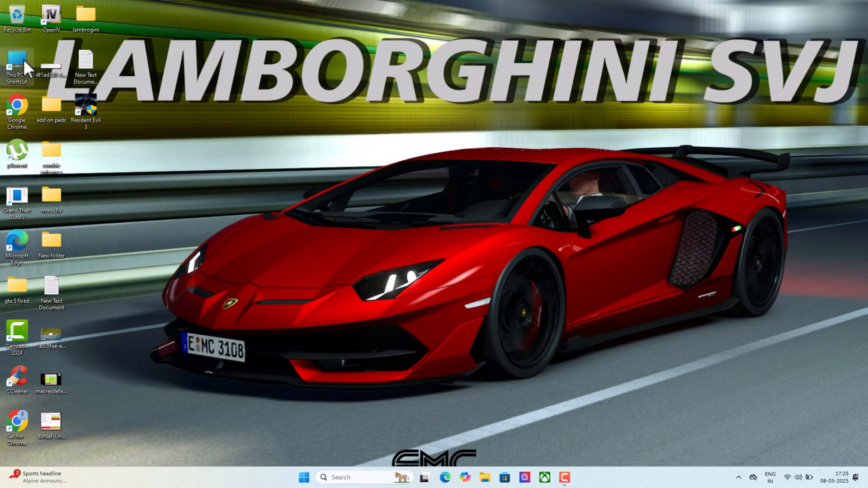
# Open the extracted Fluffy Mod Manager folder on New Volume (D:) and launch Modmanager
pyautogui.doubleClick(17, 59)
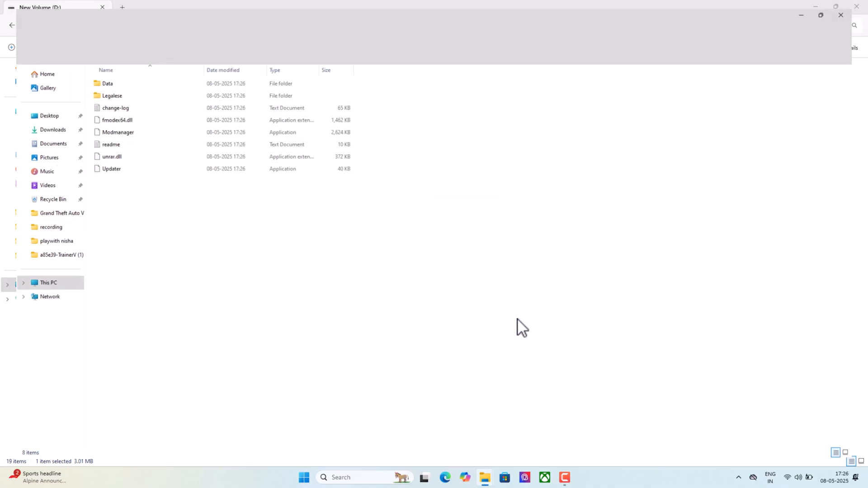
pyautogui.click(12, 25)
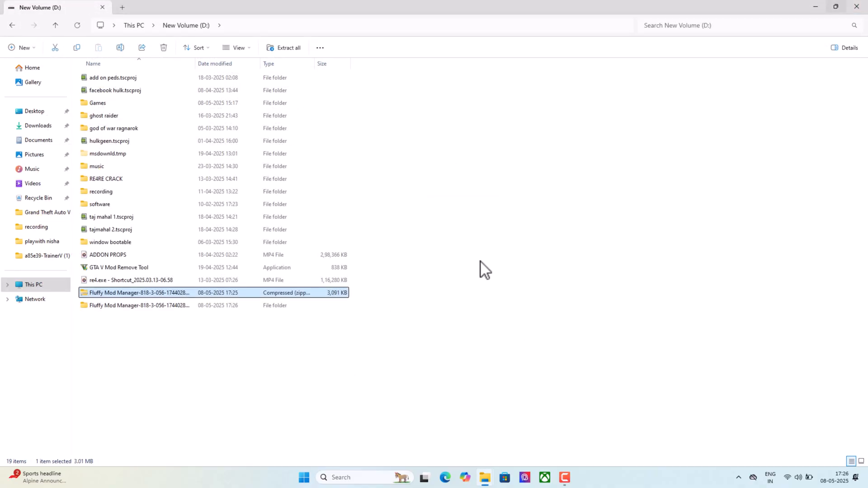
pyautogui.doubleClick(138, 305)
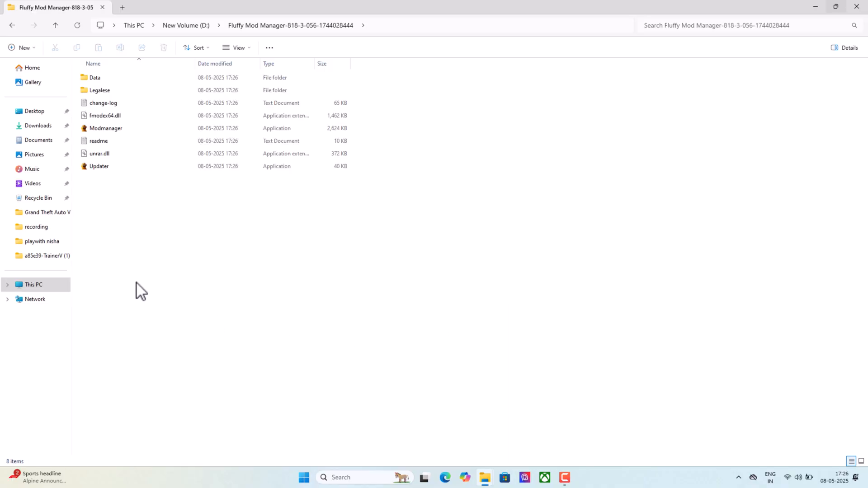
pyautogui.click(106, 128)
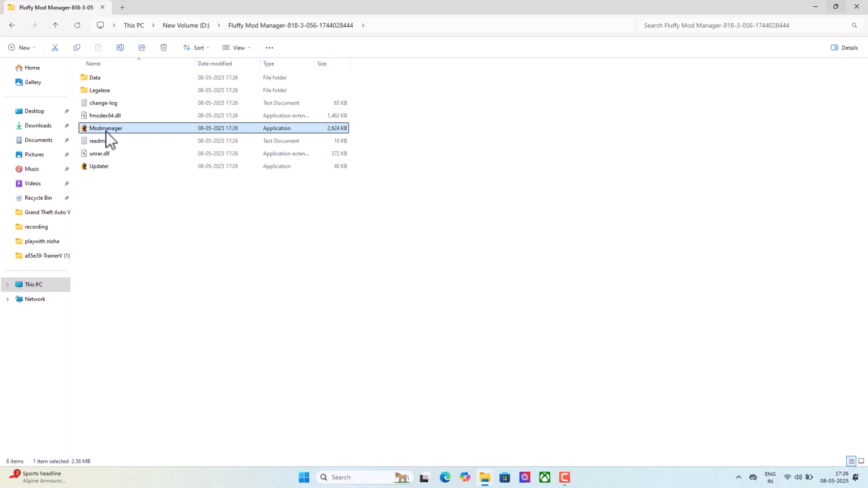
pyautogui.doubleClick(105, 128)
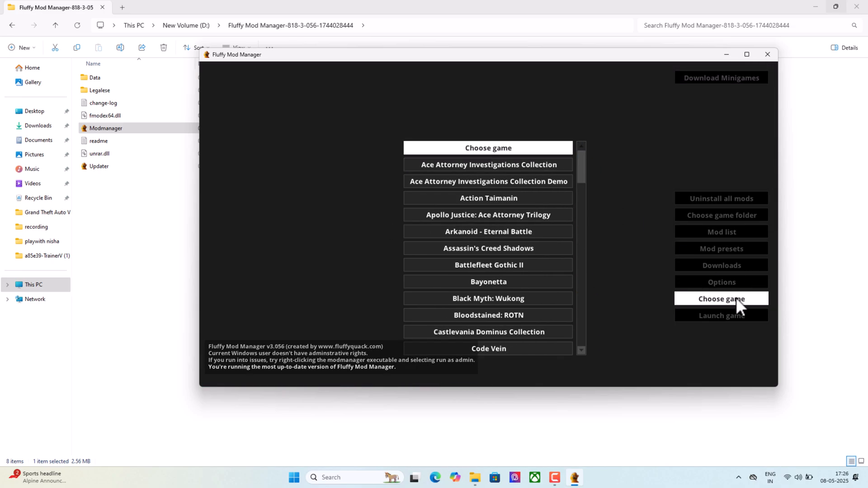
# Scroll the Choose game list down to the Resident Evil titles
pyautogui.scroll(-3)
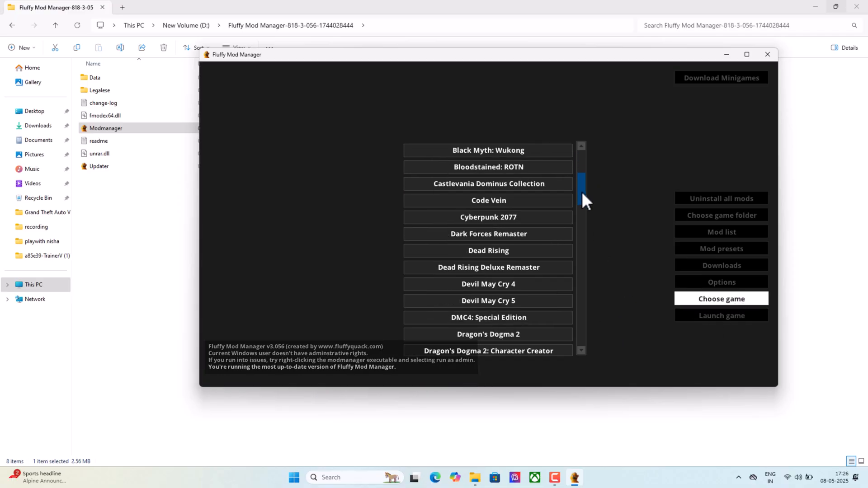
pyautogui.scroll(-3)
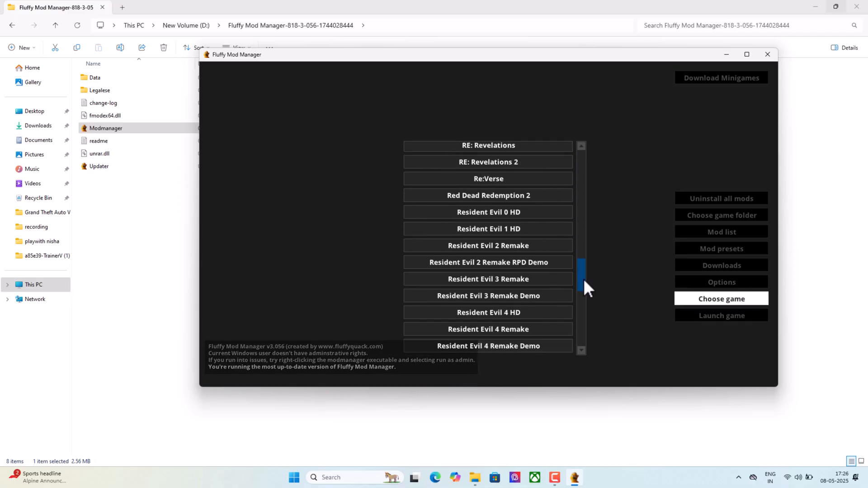
pyautogui.scroll(-3)
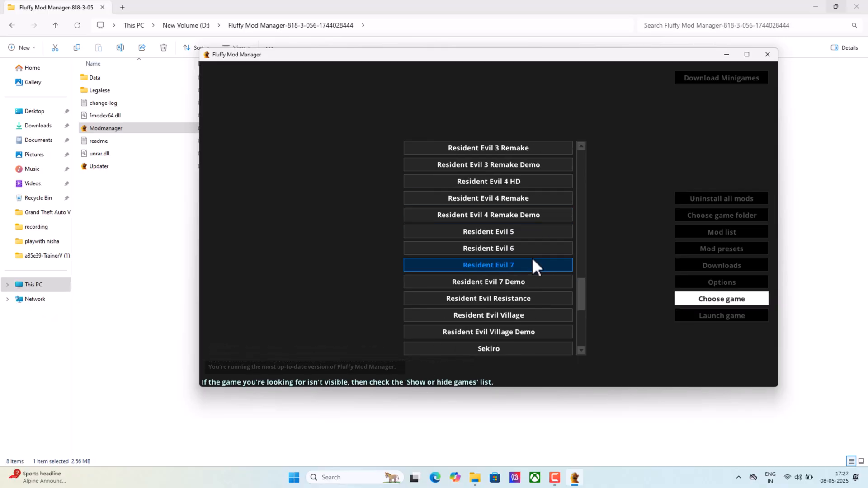
pyautogui.click(487, 215)
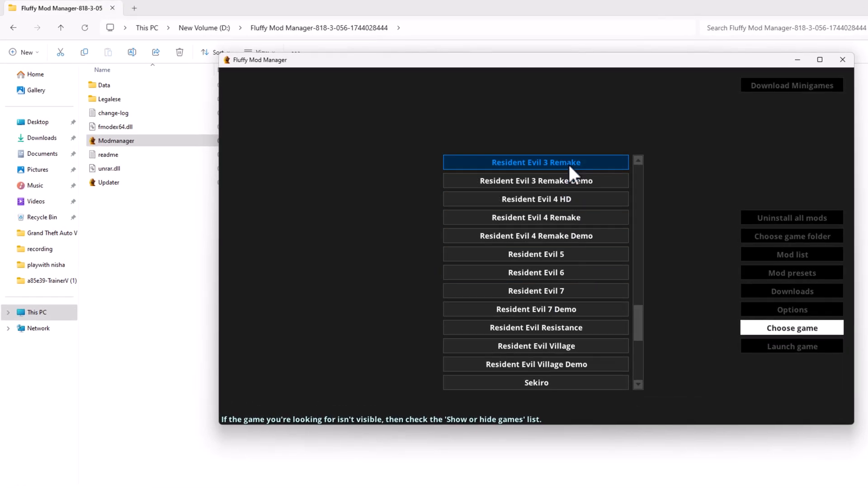
# Select Resident Evil 3 Remake and set its install folder to D:\Games\Resident Evil 3
pyautogui.click(535, 163)
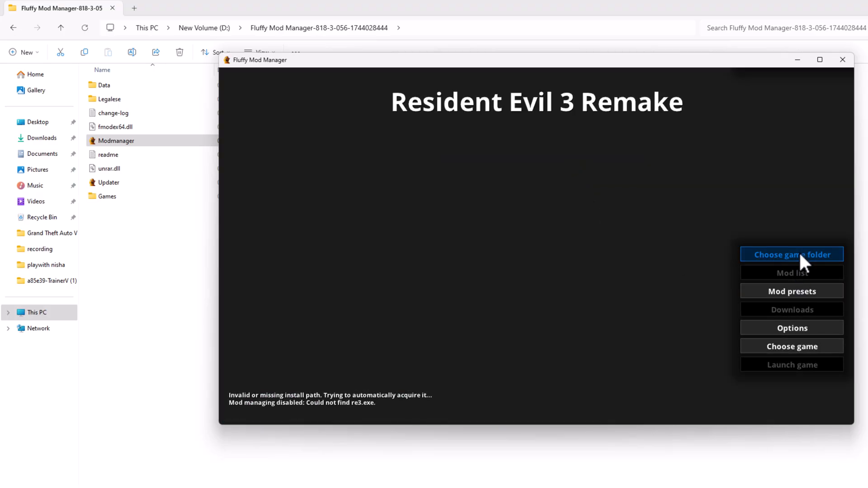
pyautogui.click(791, 254)
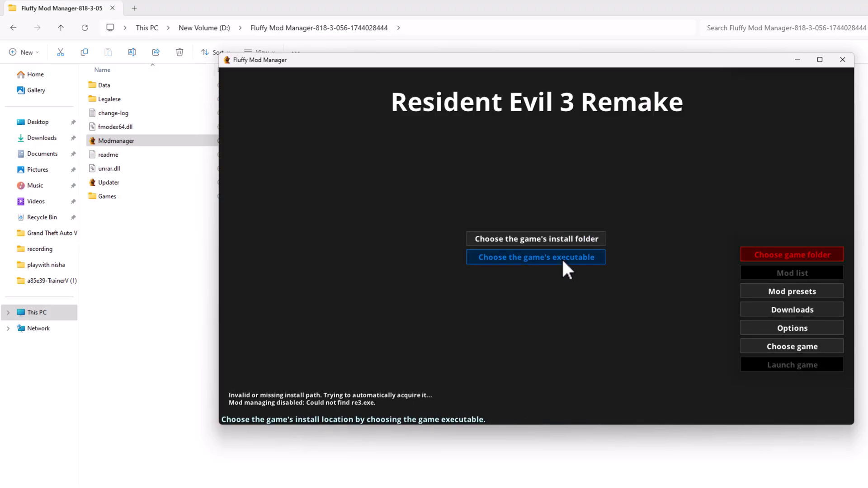
pyautogui.click(534, 239)
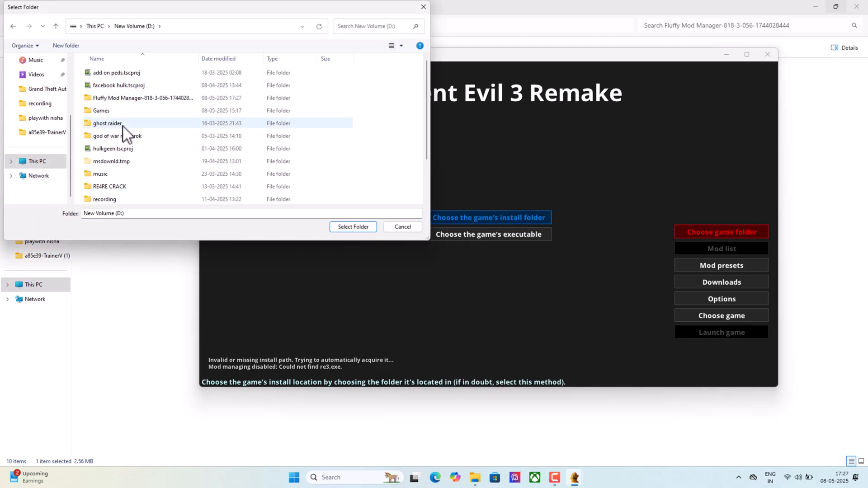
pyautogui.doubleClick(101, 110)
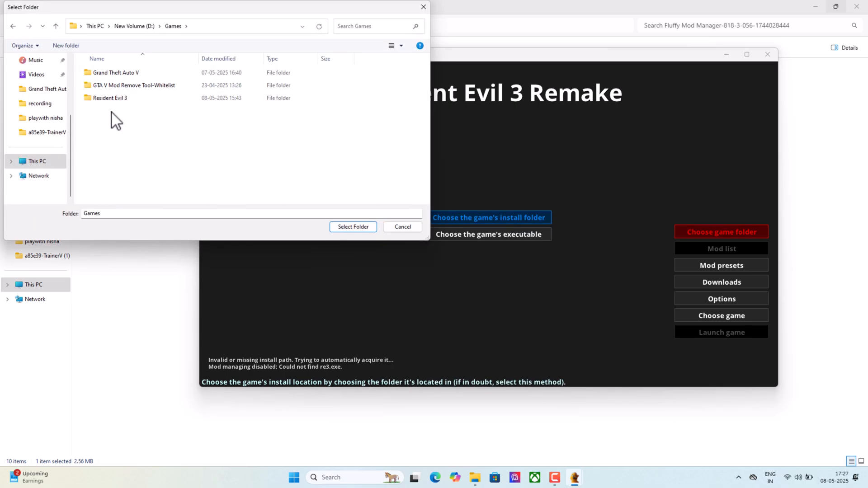
pyautogui.click(110, 98)
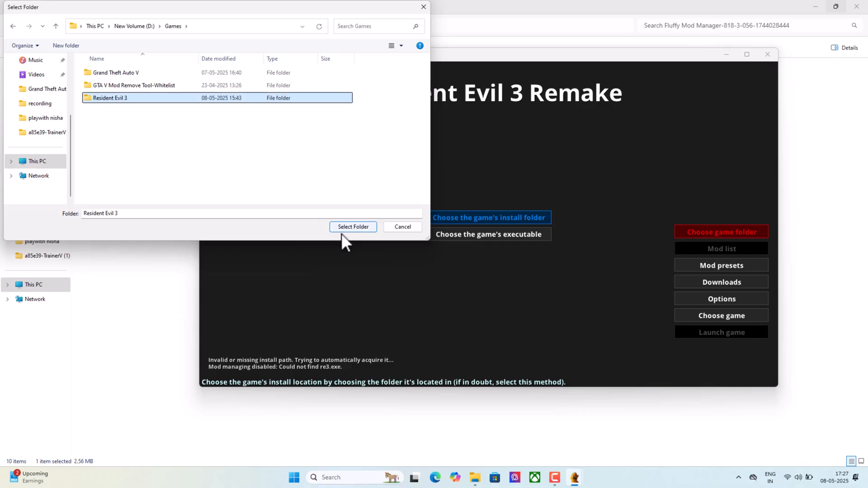
pyautogui.click(353, 227)
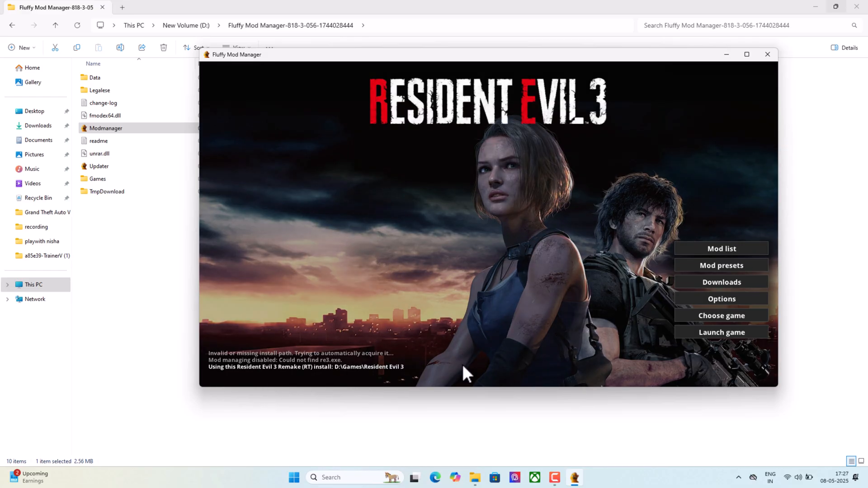
pyautogui.moveTo(642, 155)
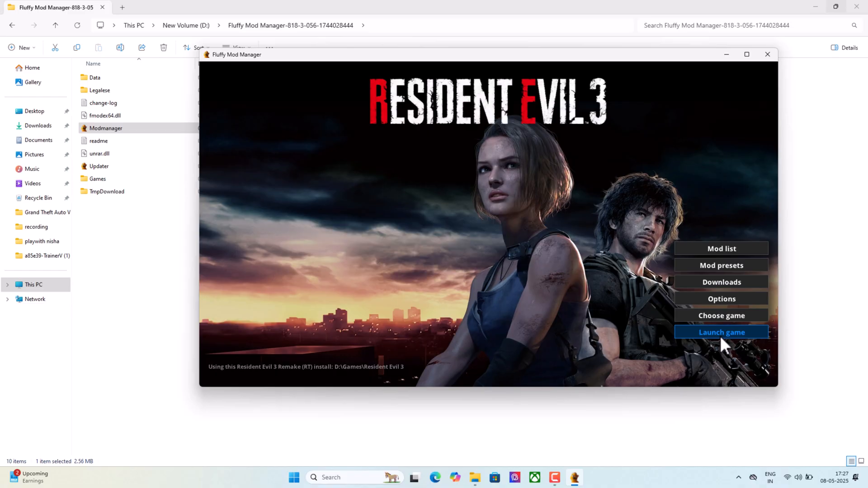
pyautogui.moveTo(623, 246)
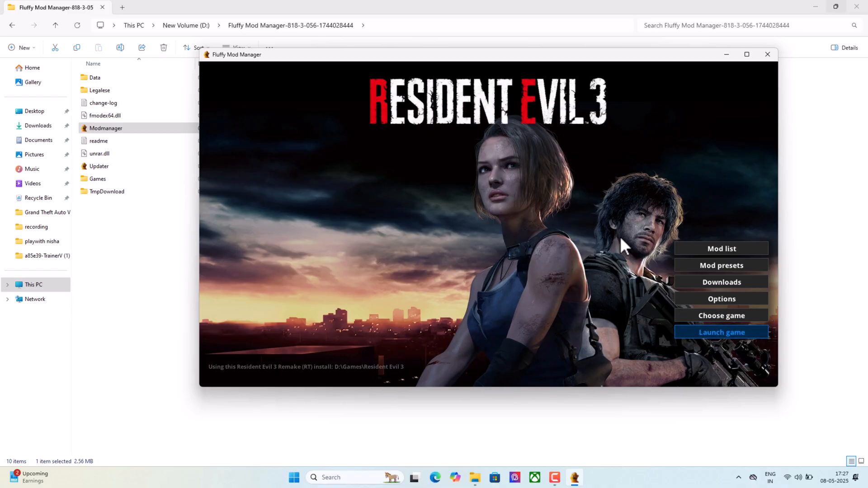
# Open the Resident Evil 3 mod list showing empty Jill, Carlos and other categories
pyautogui.click(721, 248)
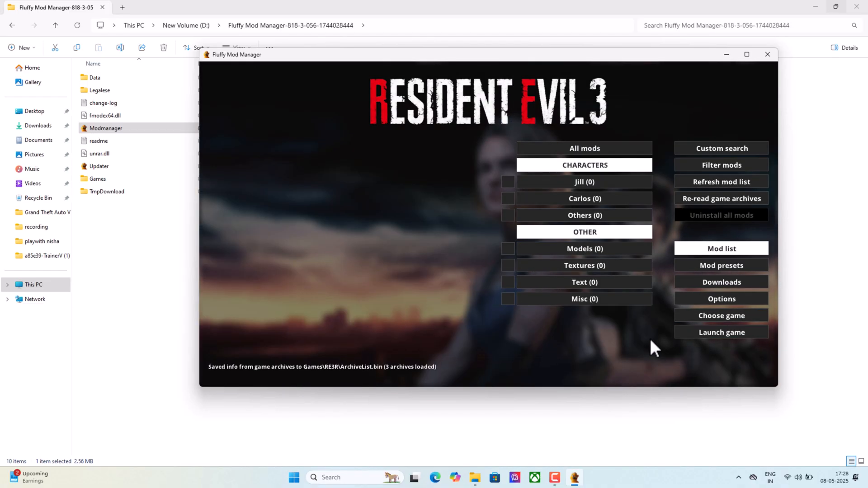